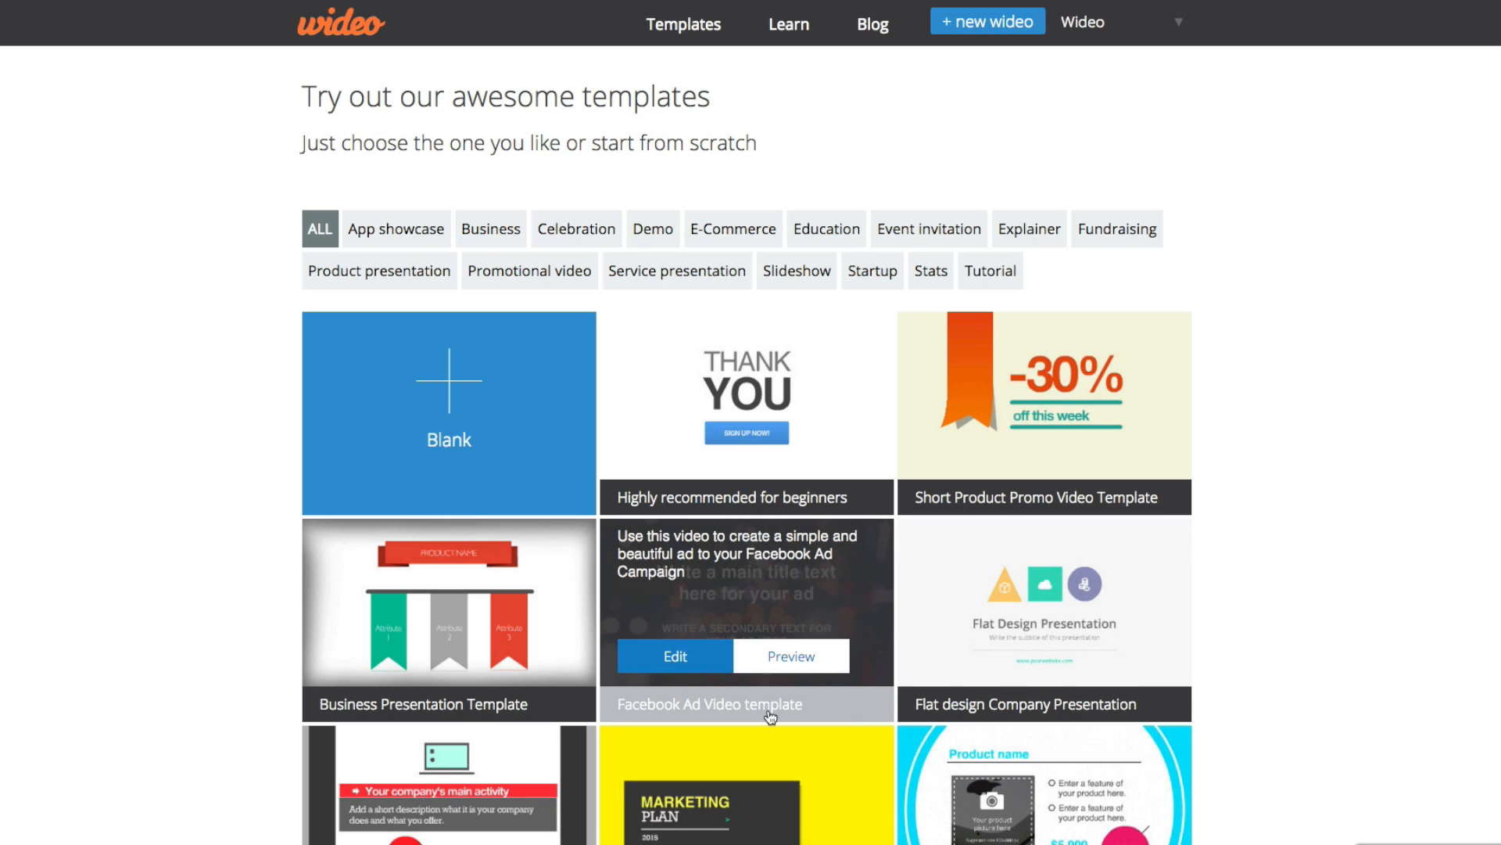
mouse_move(649, 507)
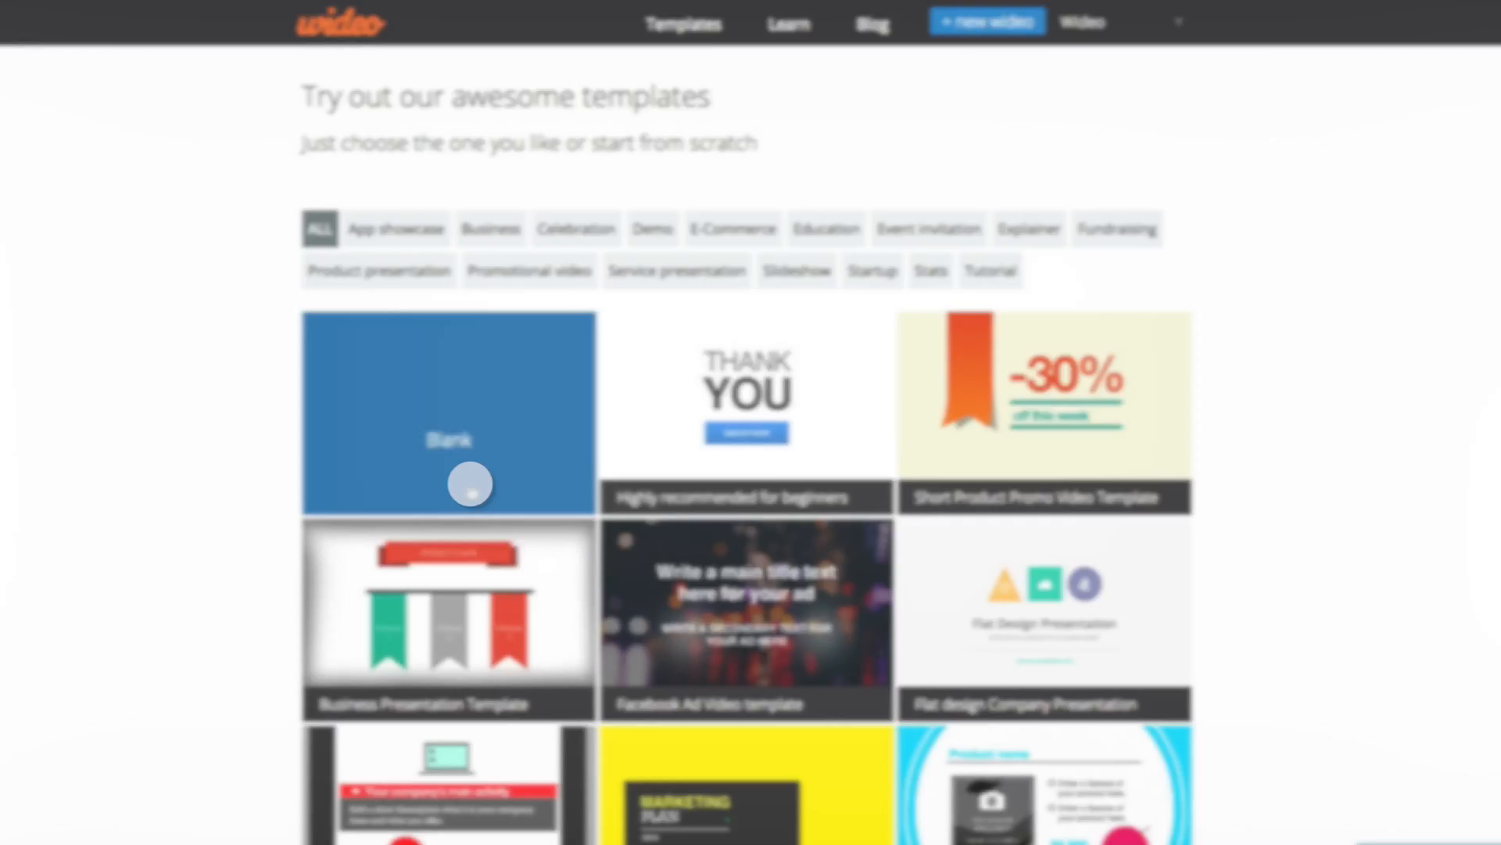
Create a blank wideo and upload Audio Golf 1.mp3 from the computer as its sound
left_click(470, 484)
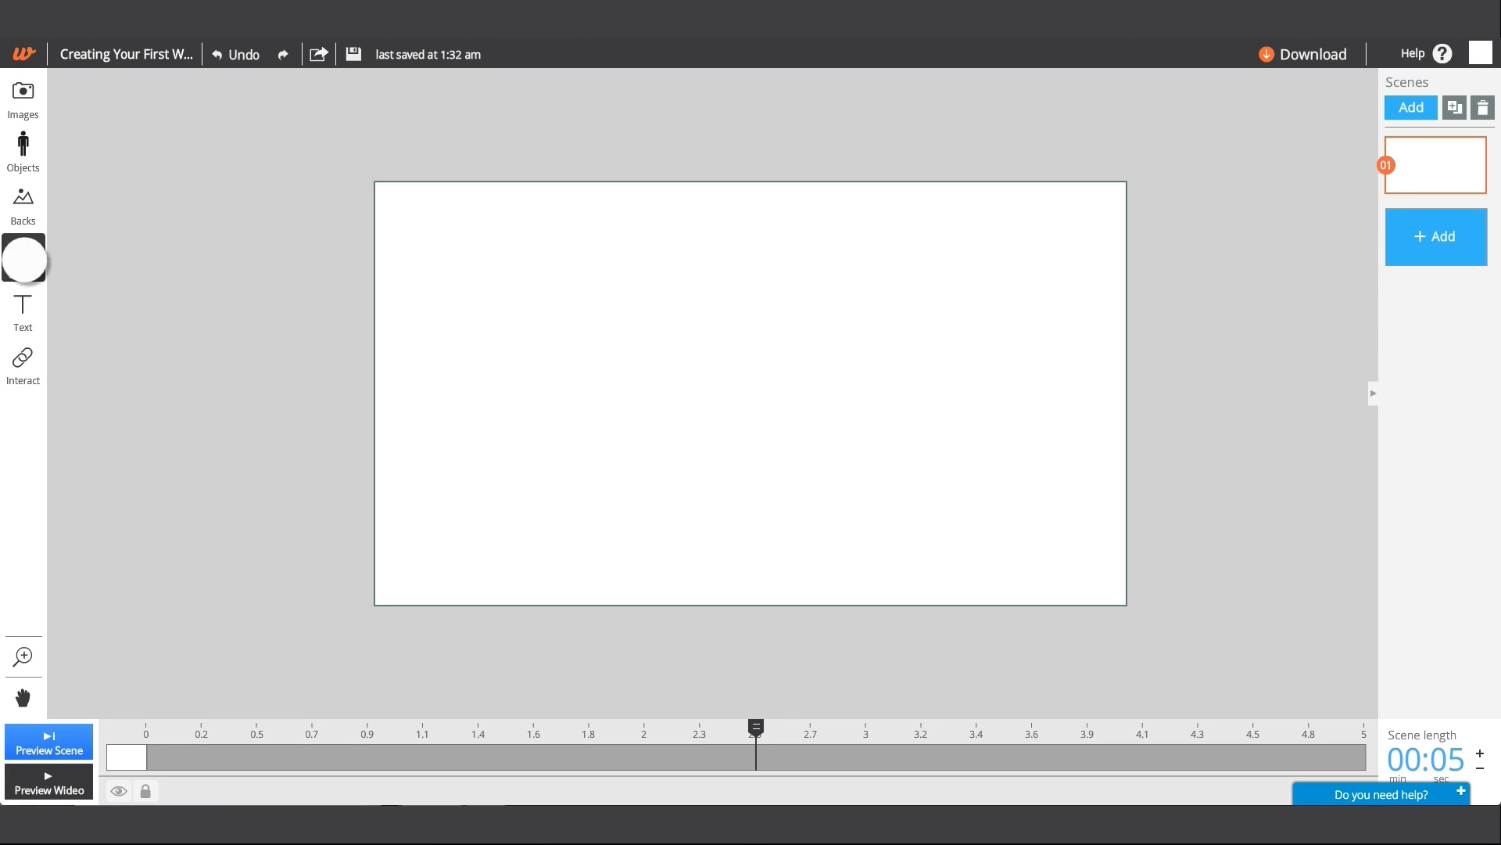
left_click(22, 259)
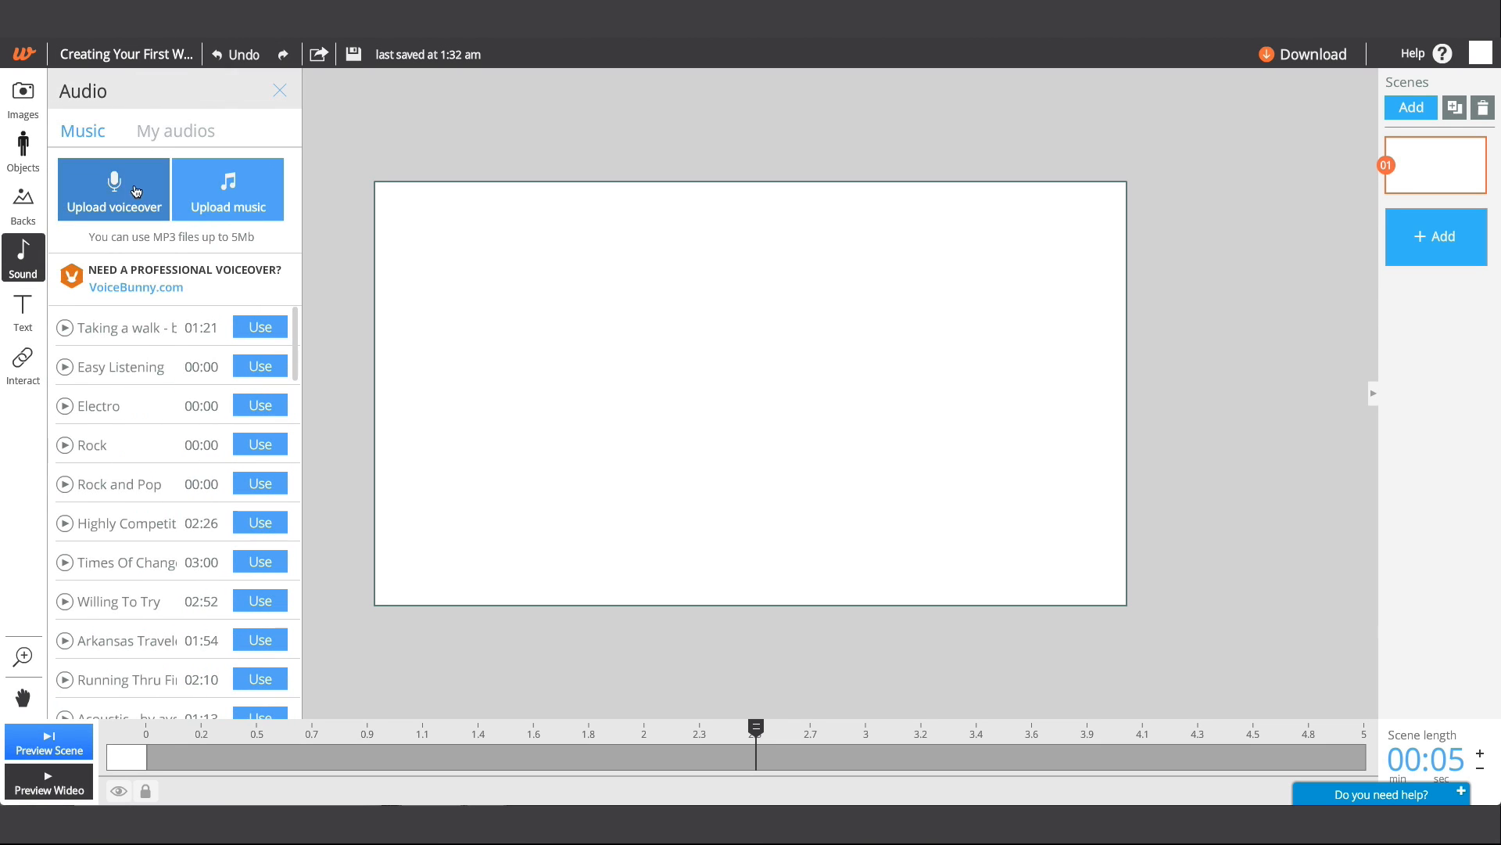
left_click(113, 187)
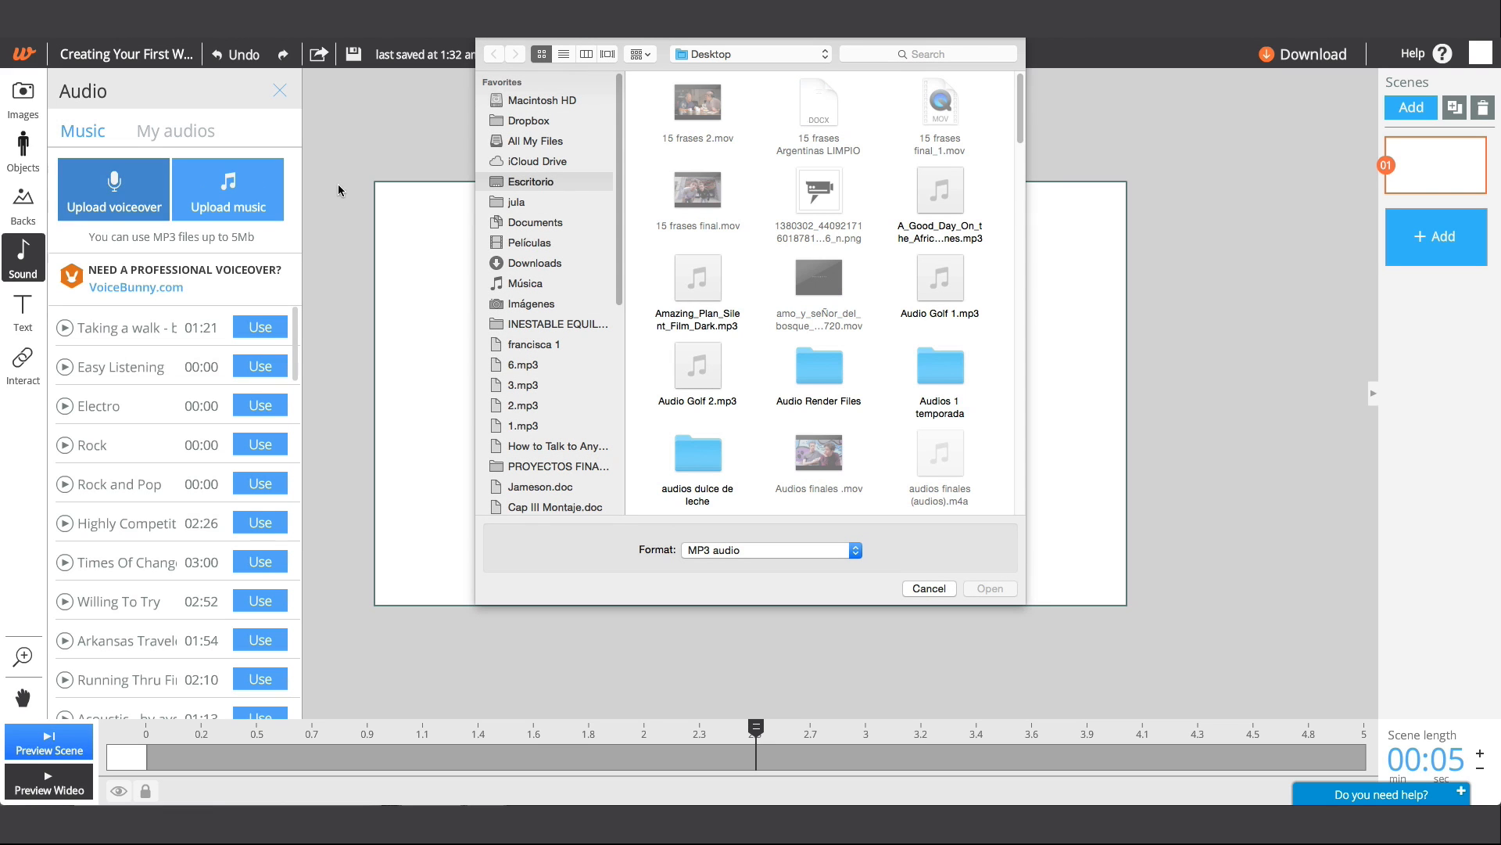
left_click(929, 588)
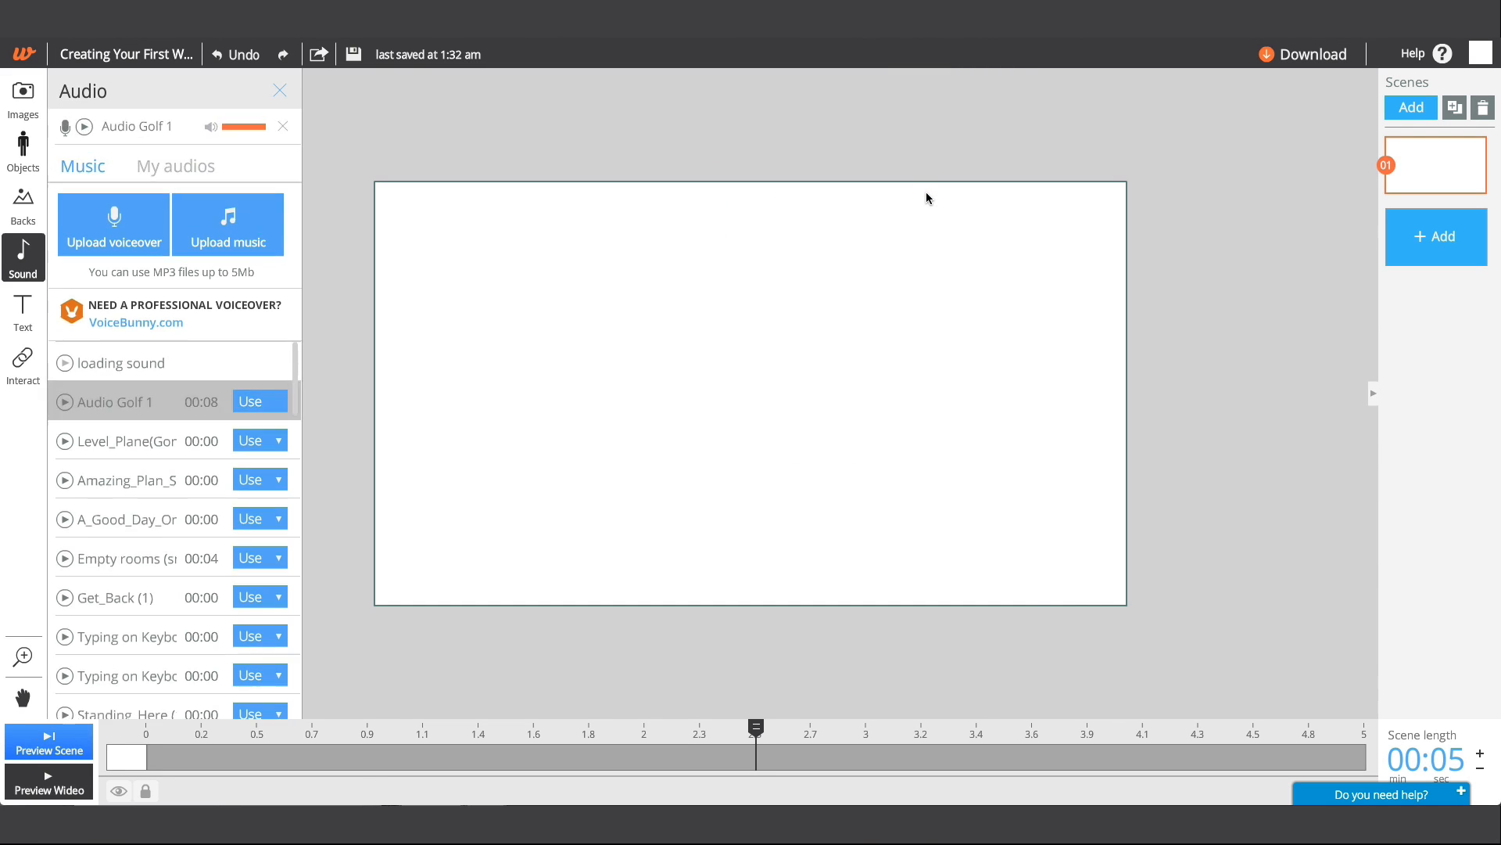
Upload the Wideo brand PNG images and place the orange laptop-and-bowl character in scene one
left_click(22, 94)
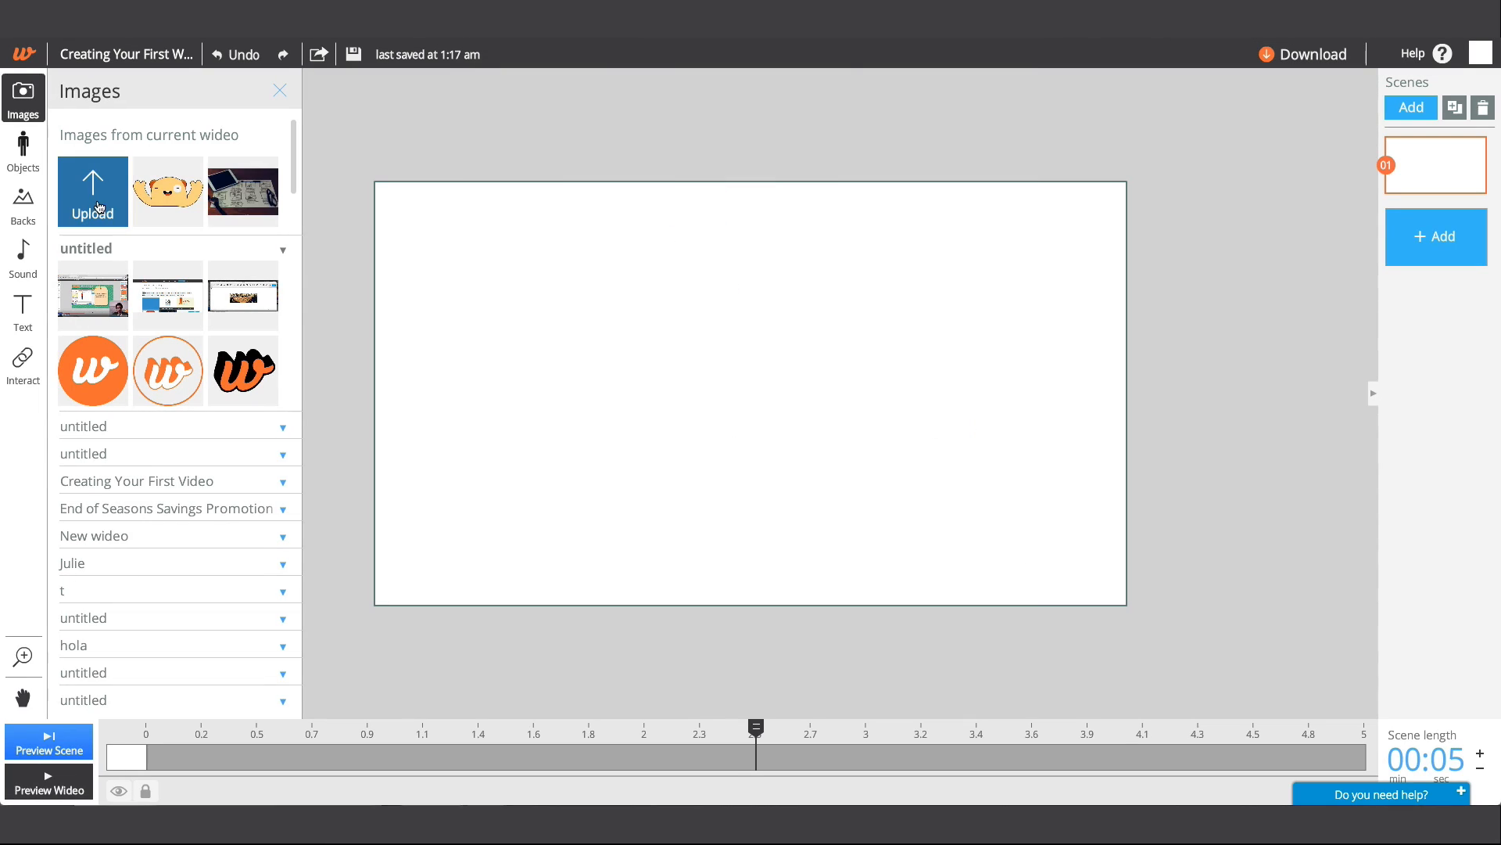
left_click(93, 190)
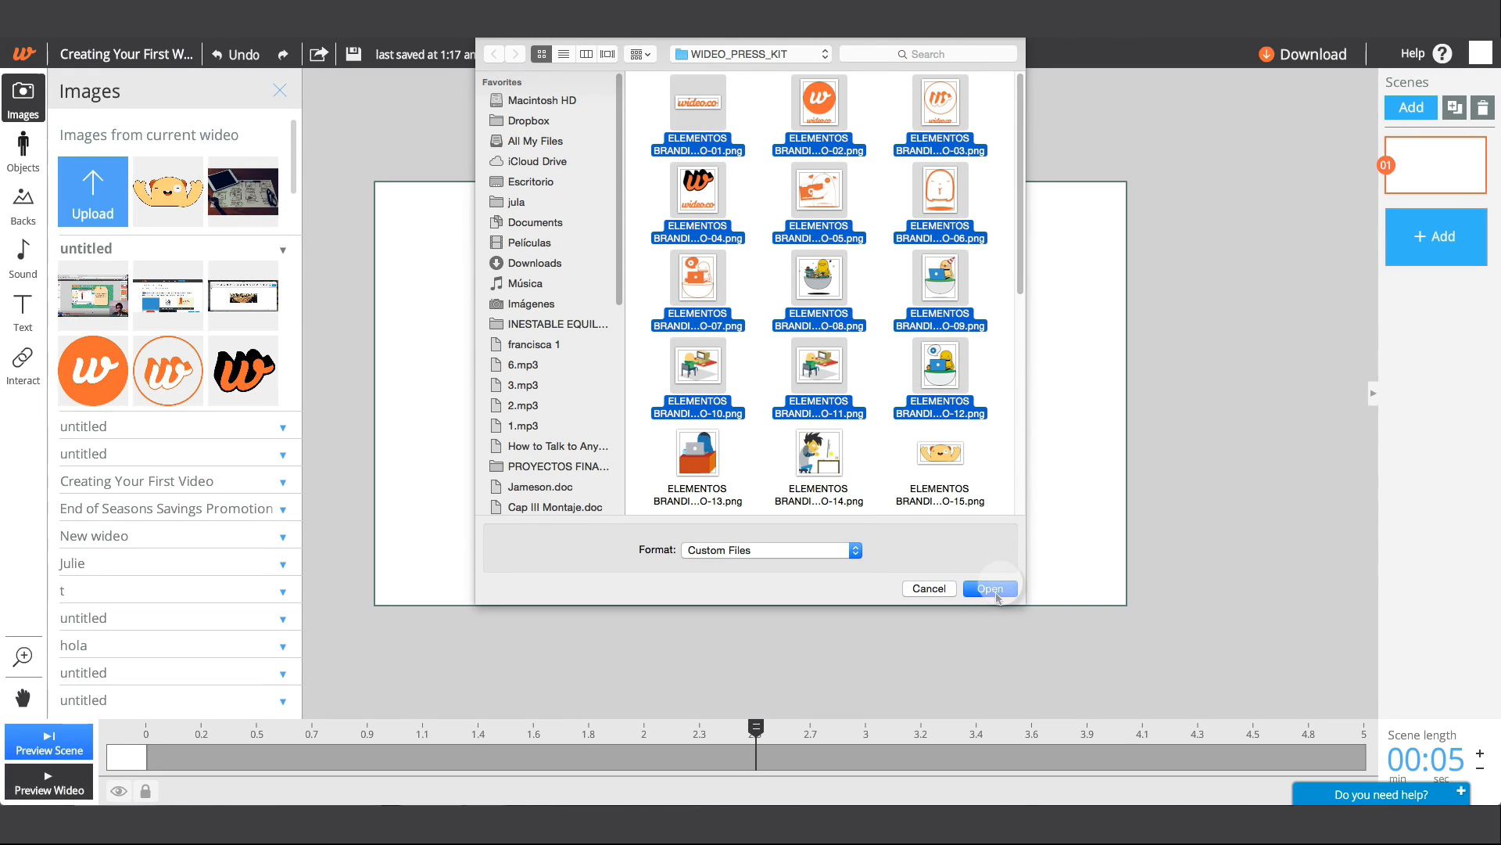
left_click(992, 589)
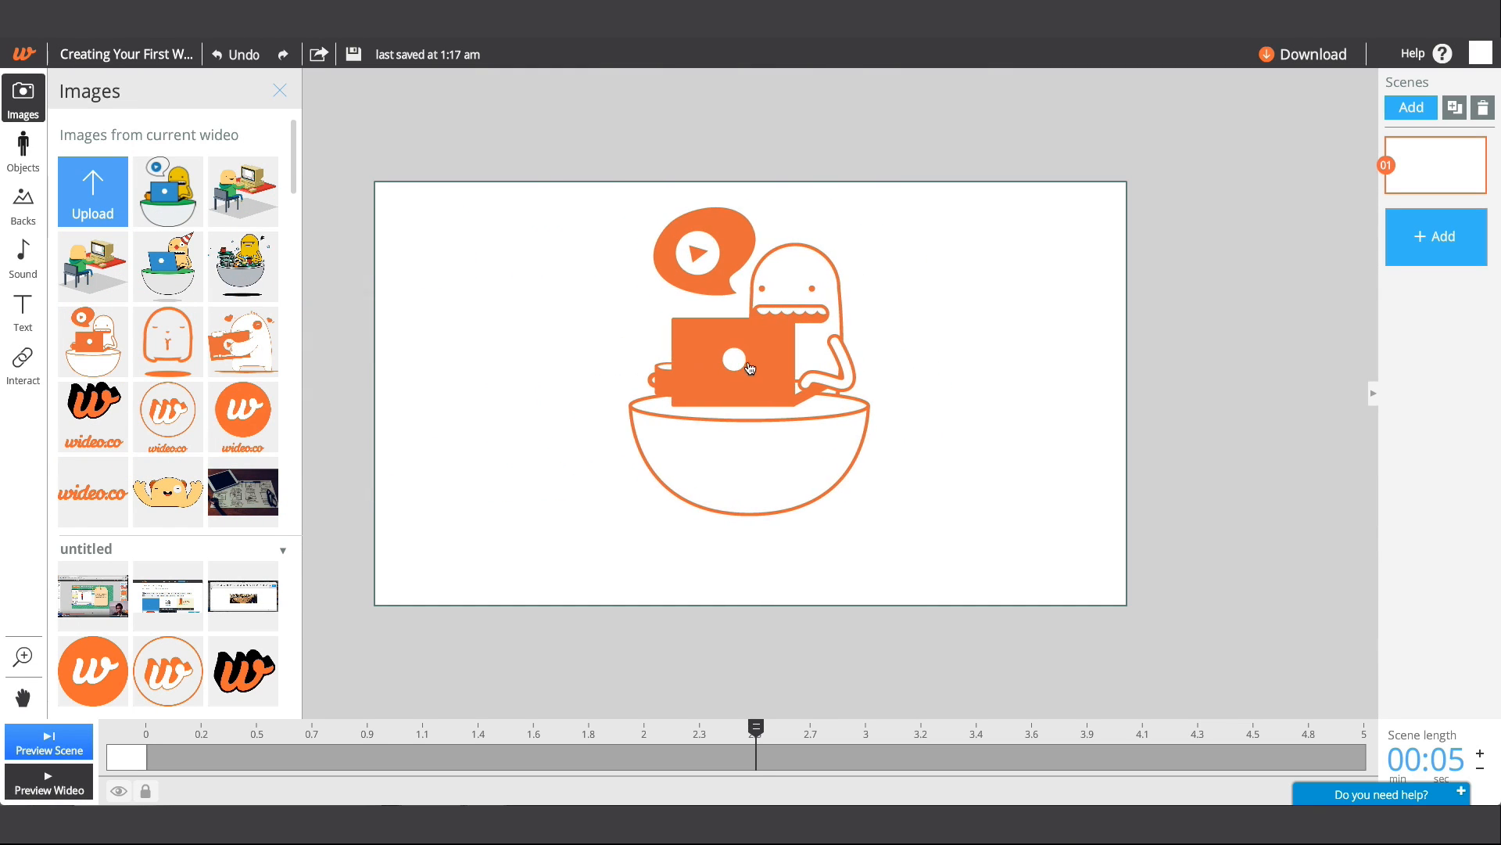
left_click(279, 91)
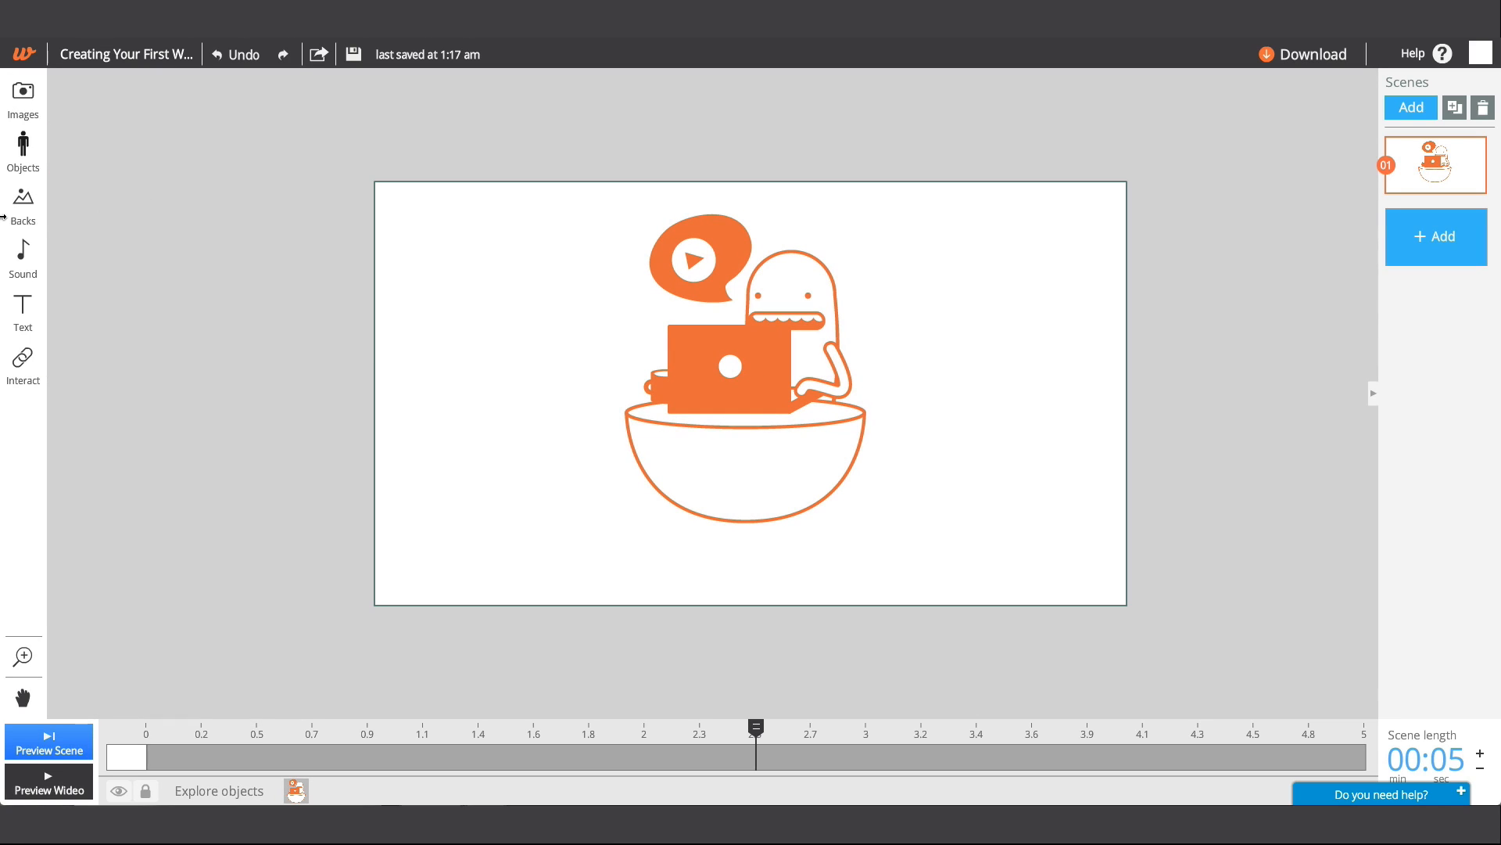
Choose grey from the solid background colours, then search the image library online
left_click(22, 203)
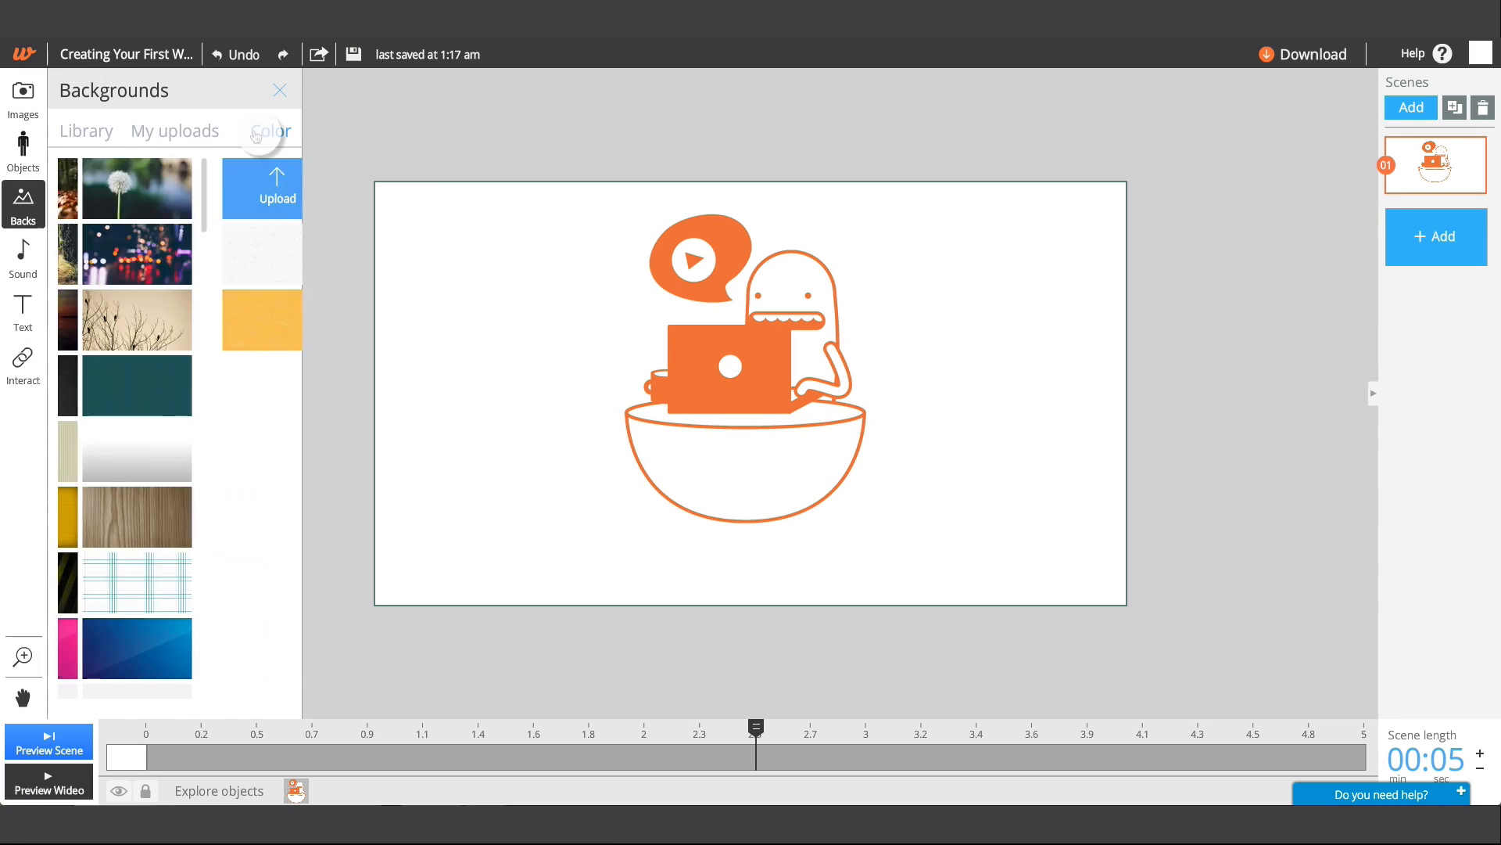
left_click(269, 131)
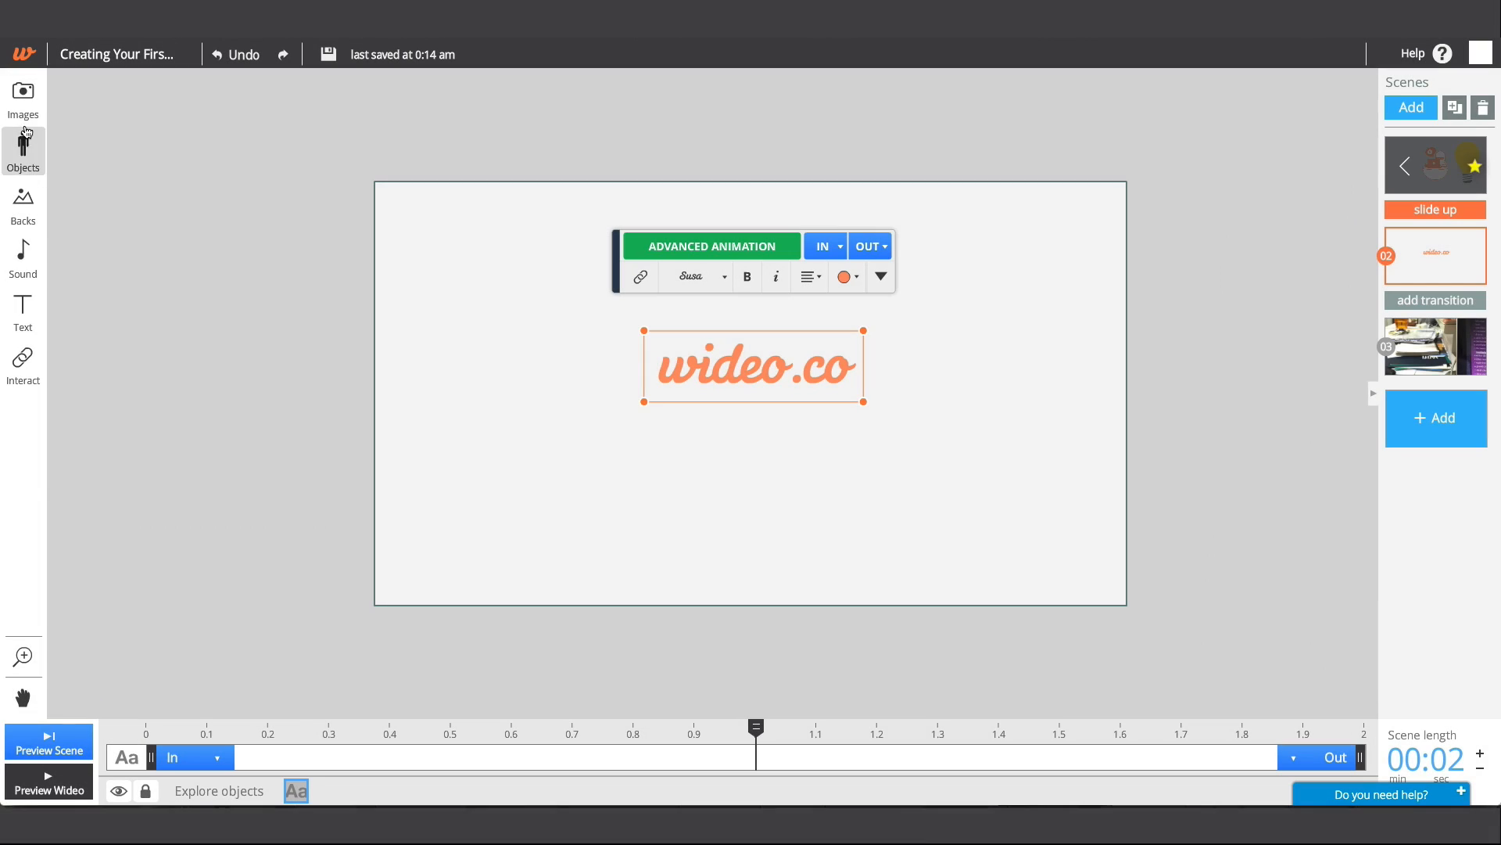
left_click(22, 94)
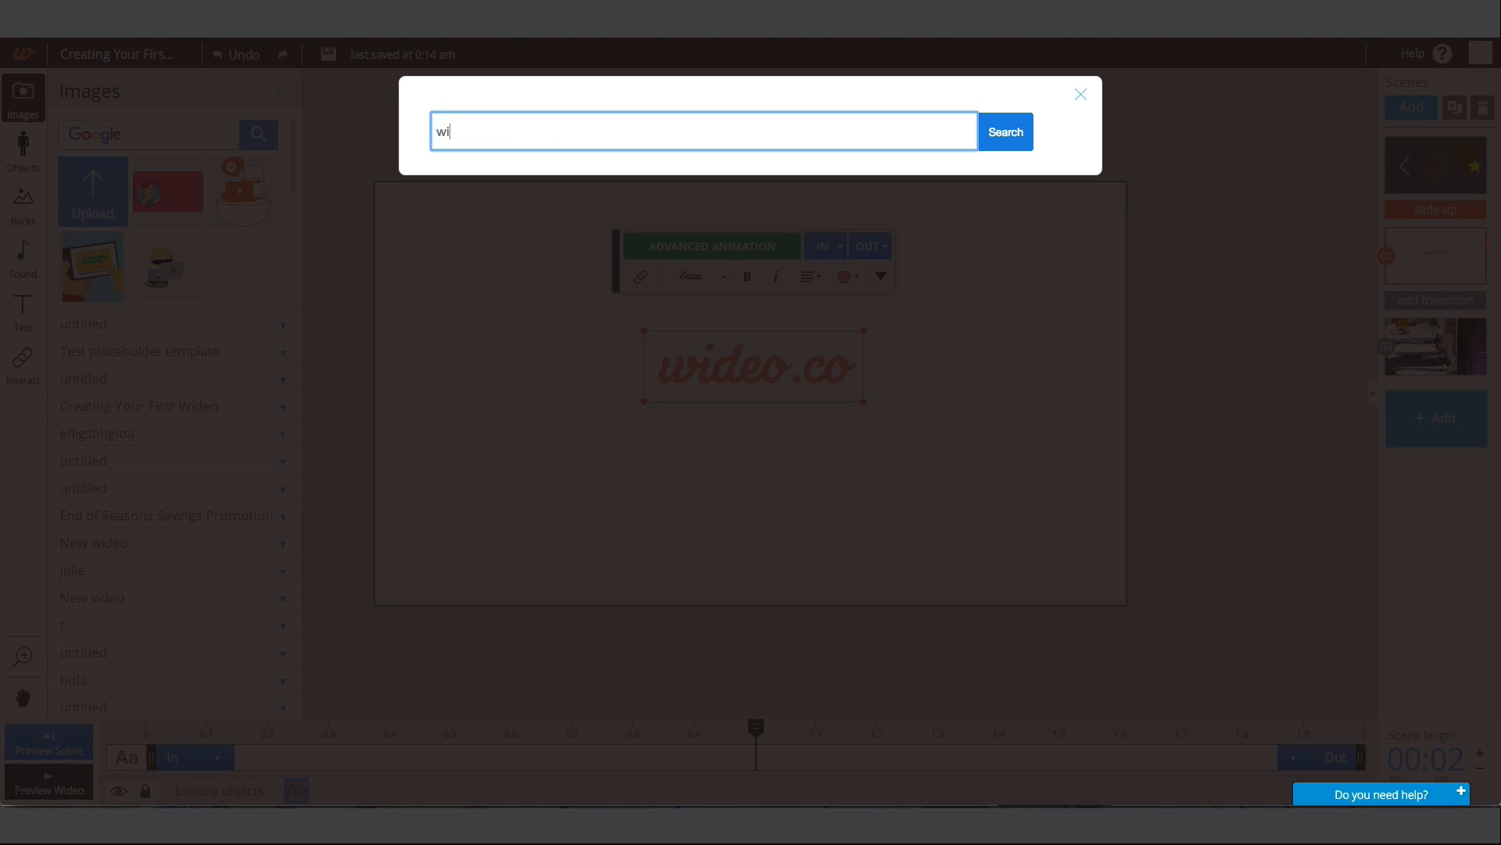
left_click(1079, 94)
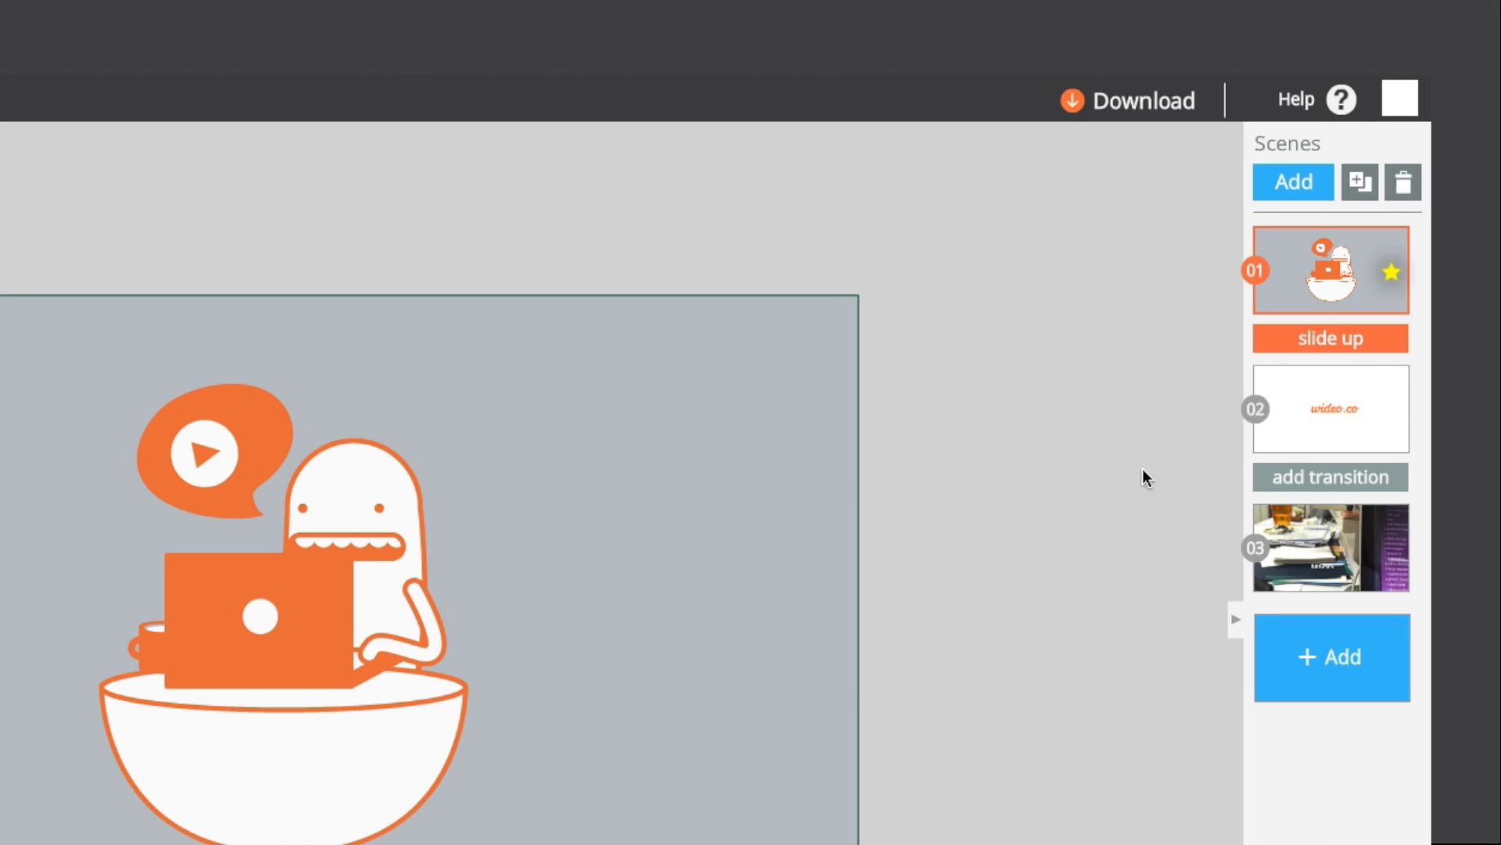
Place the yellow lightbulb beside the character in scene 01 and switch to empty scene 03
left_click(1329, 410)
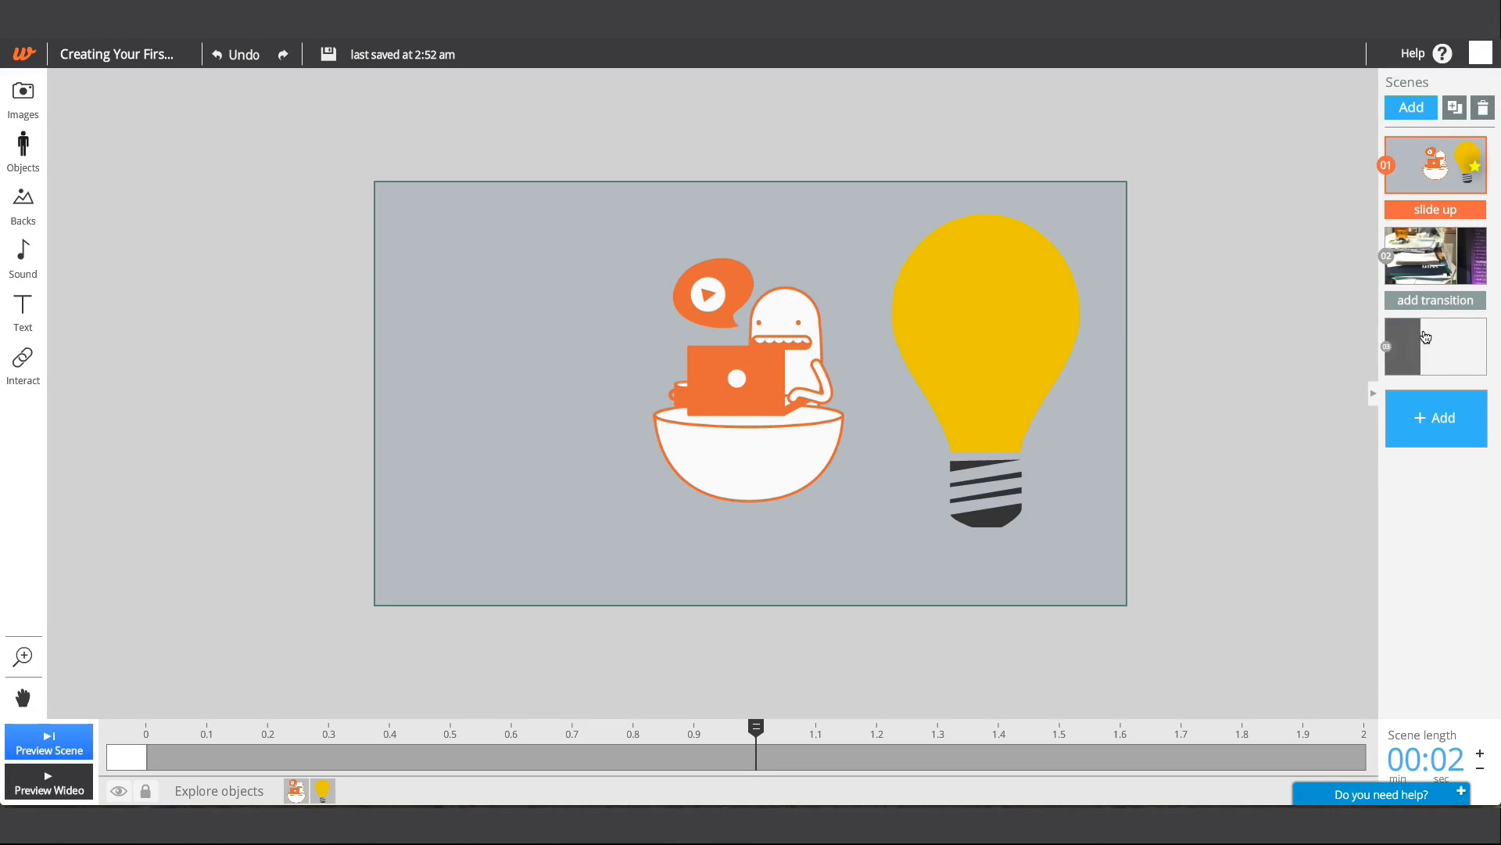
left_click(1436, 346)
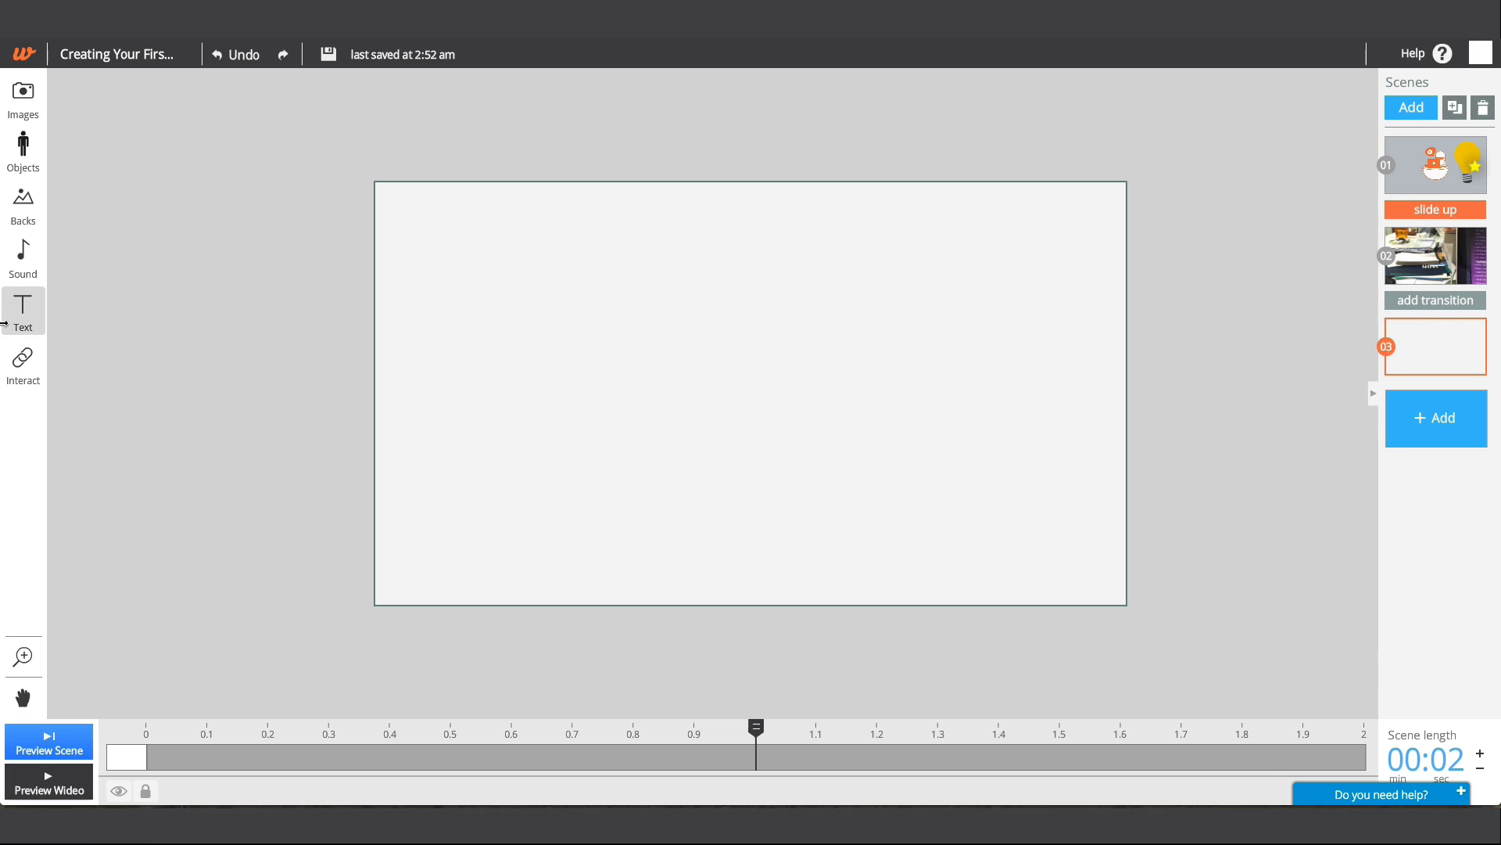
Add a 'wideo.co' text title in a script font and adjust its rotation
left_click(22, 308)
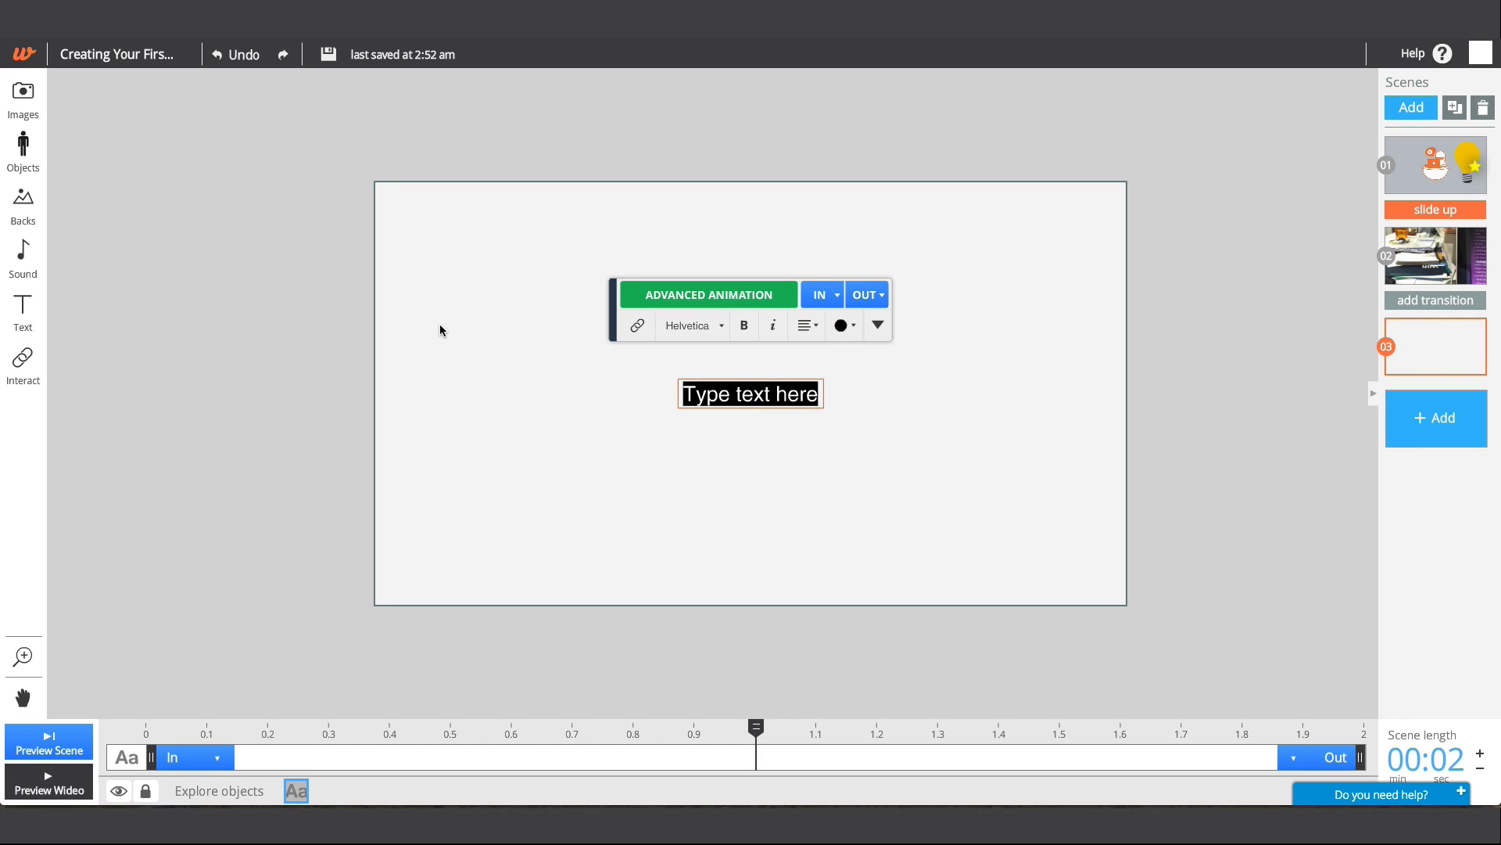
type("wideo.co")
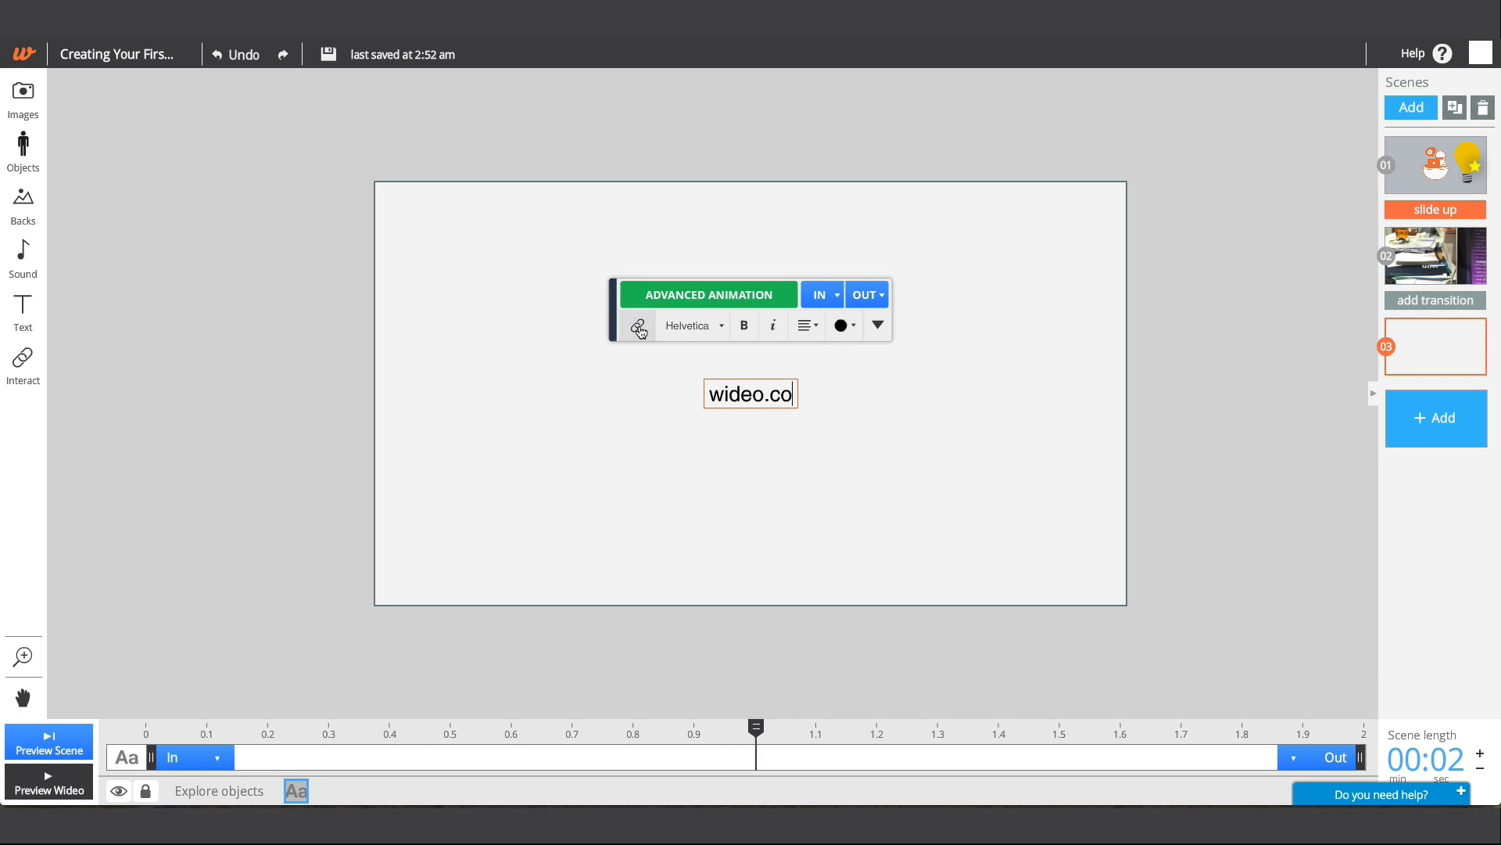
left_click(695, 325)
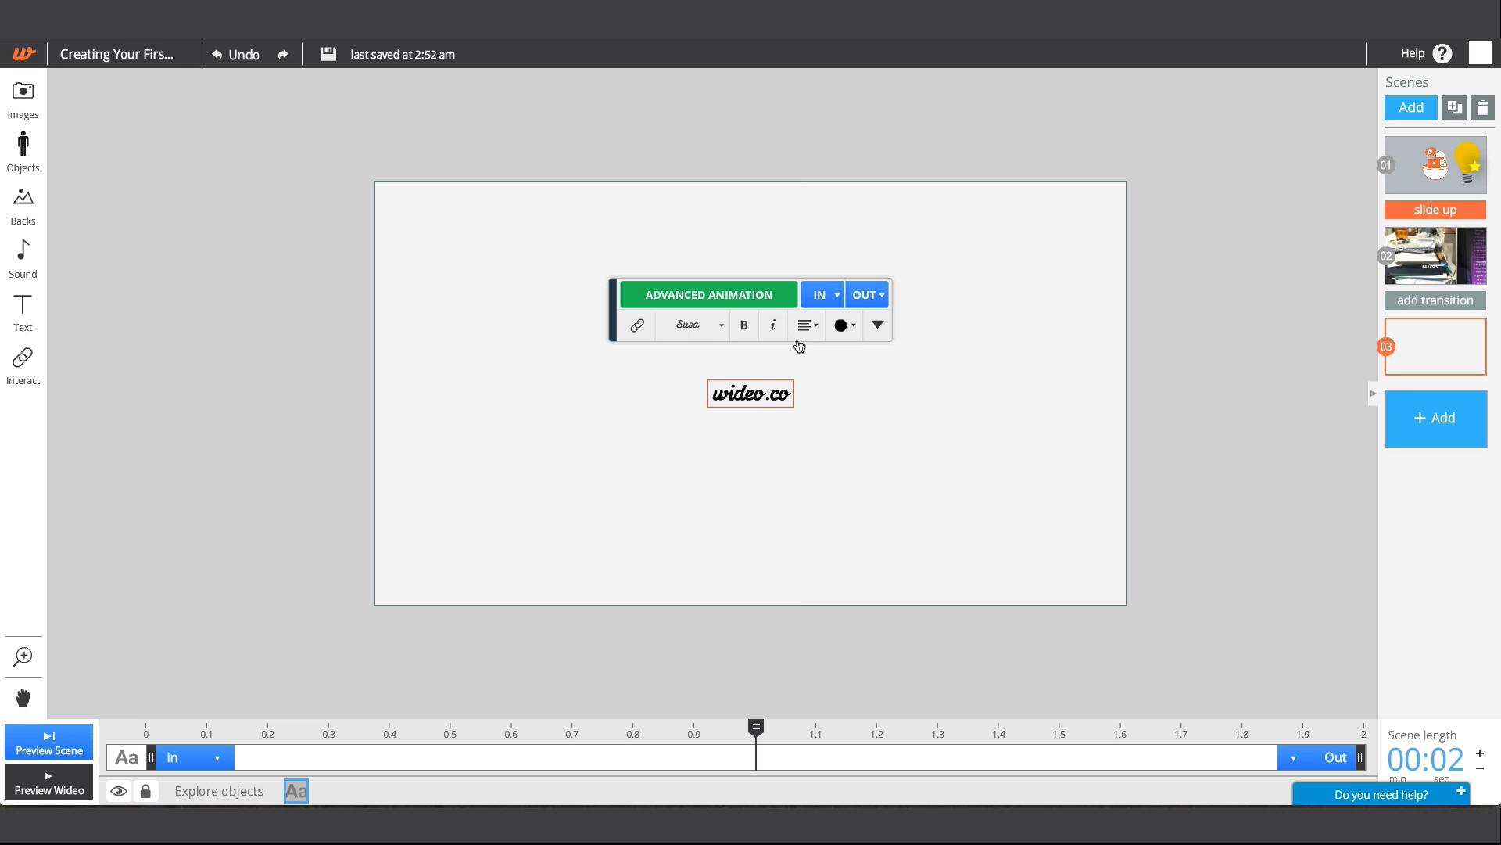
left_click(840, 325)
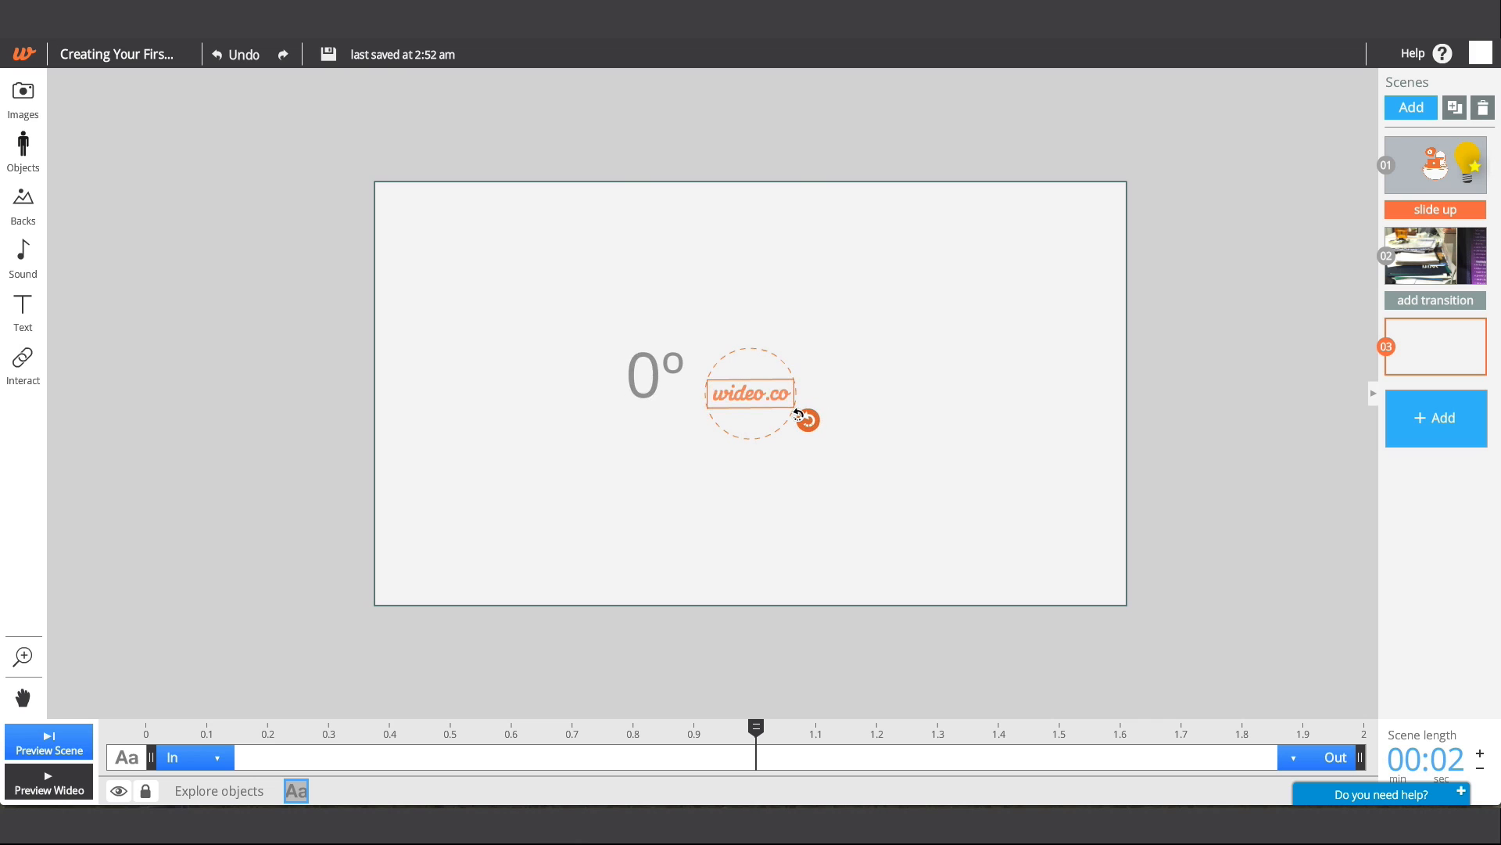
Select the desk photo and launch it in the Photo Editor
left_click(750, 394)
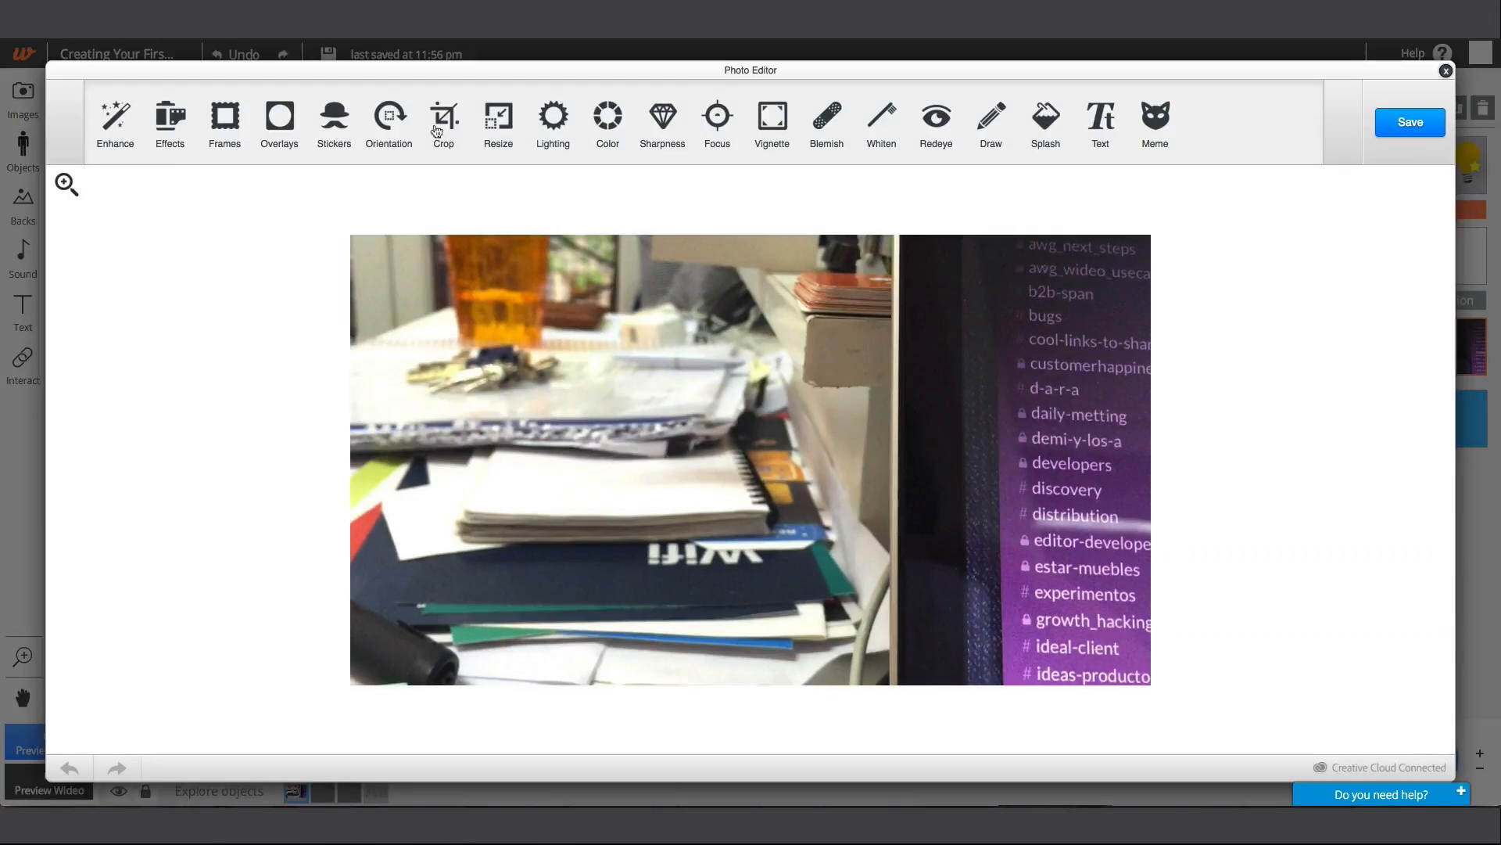
Apply the Classic effect to the desk photo, then go to My wideos from the account menu
left_click(169, 117)
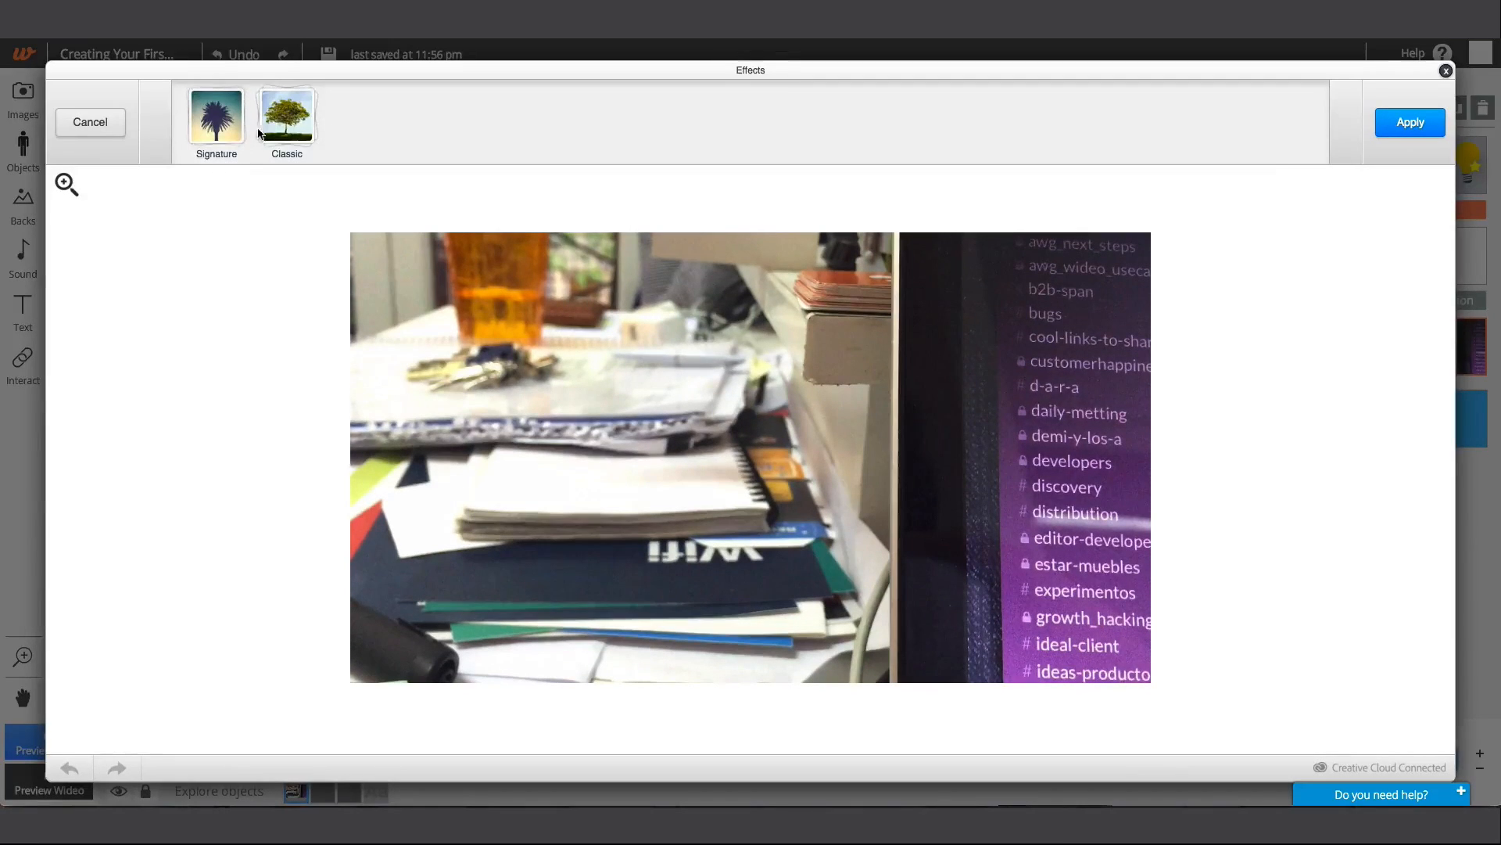
left_click(286, 118)
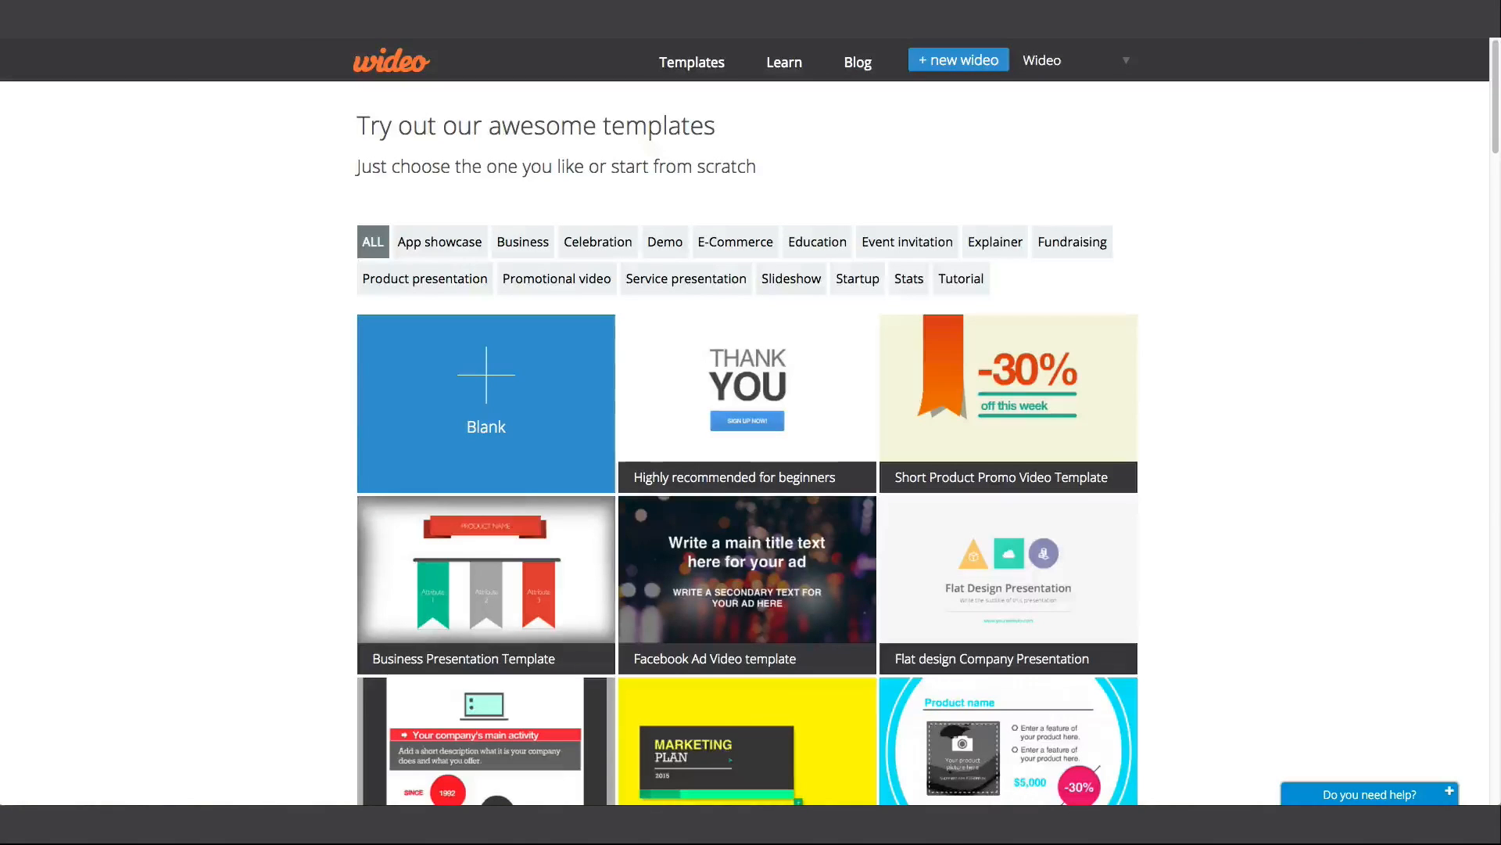
left_click(1064, 59)
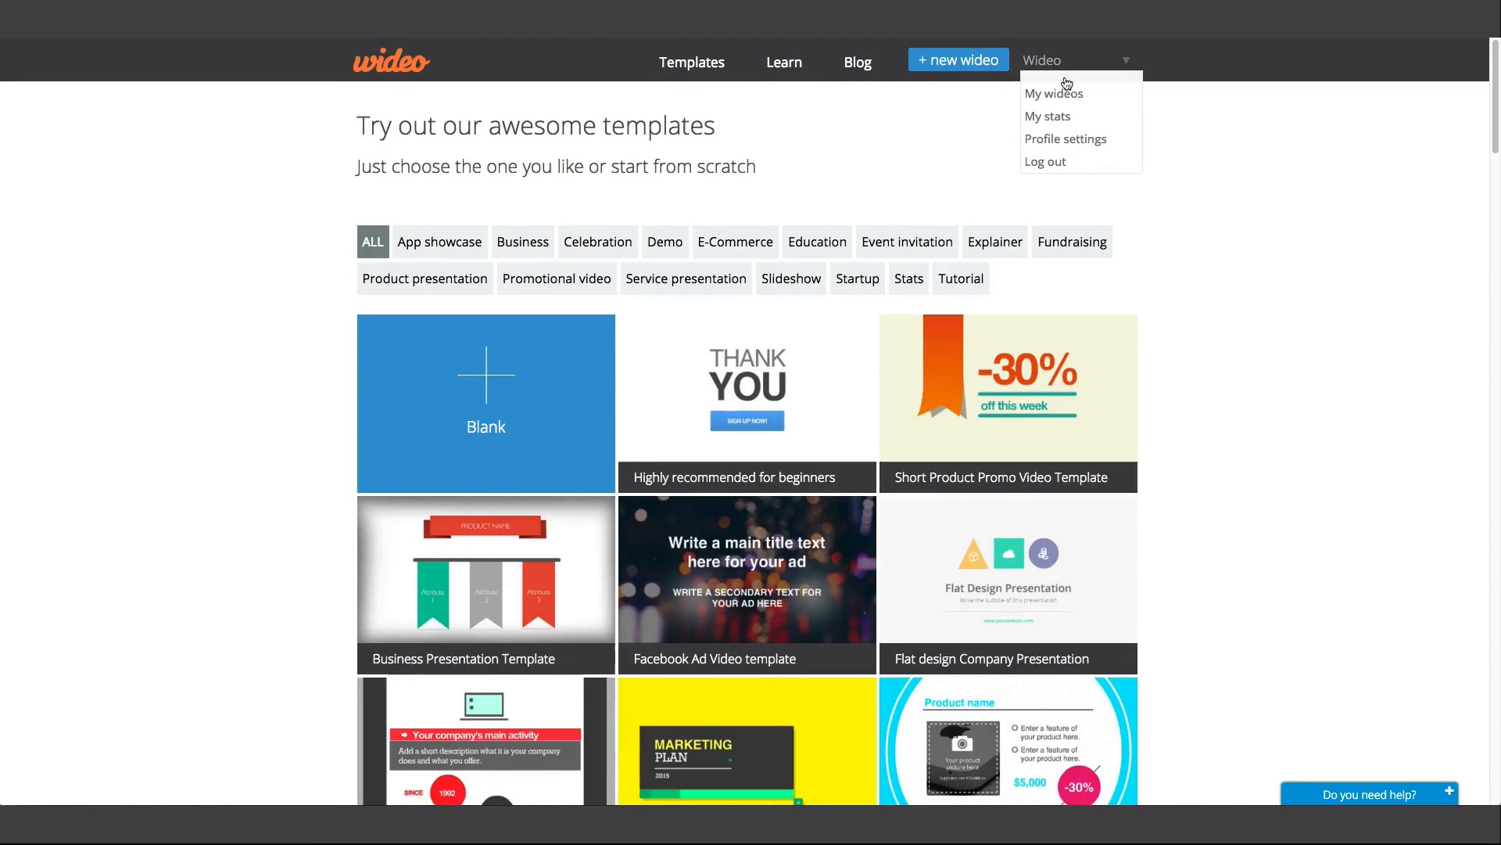
left_click(1054, 94)
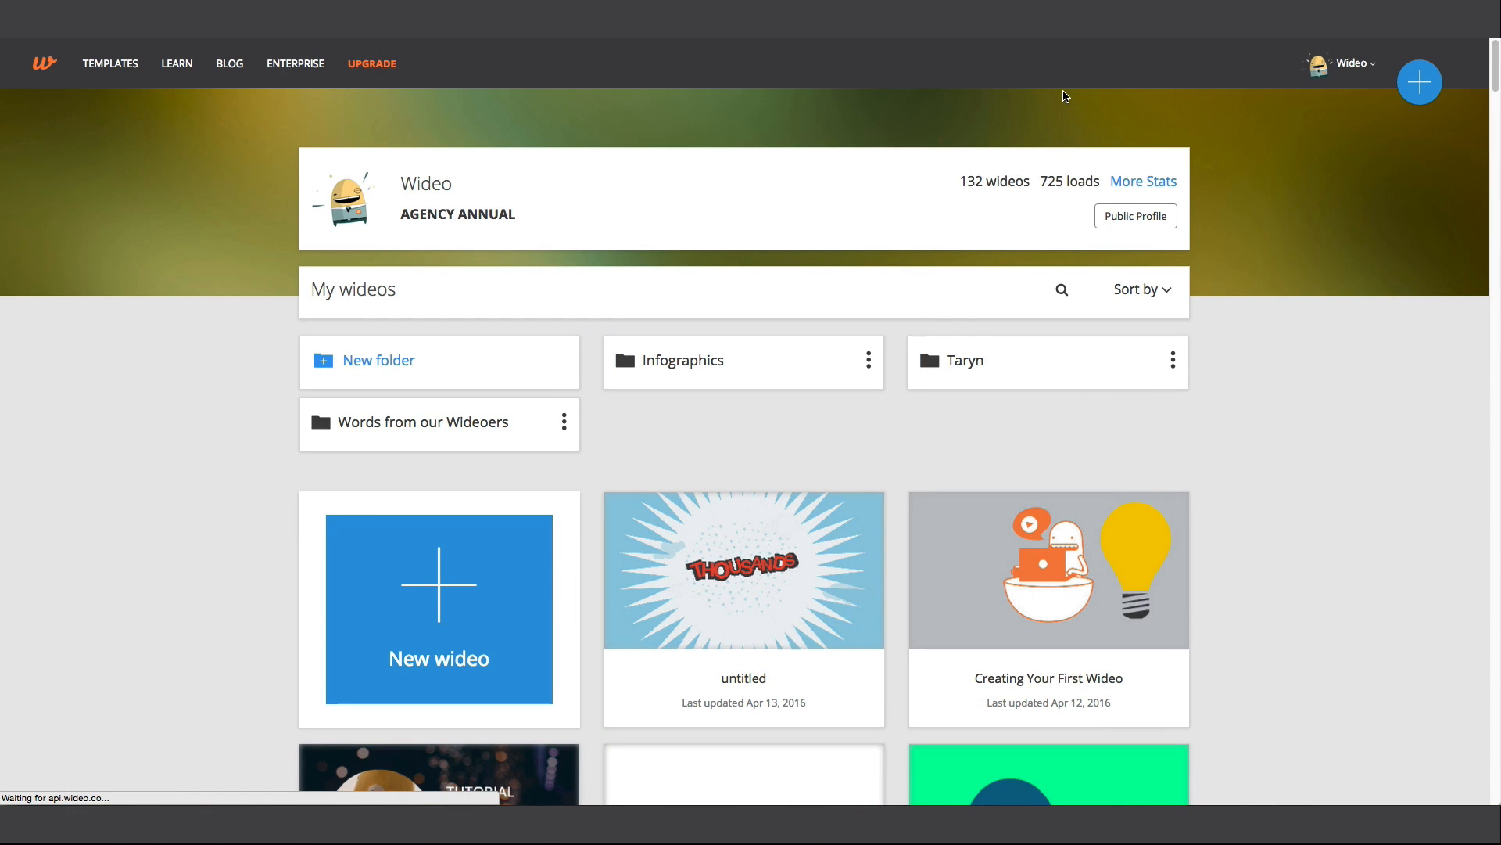